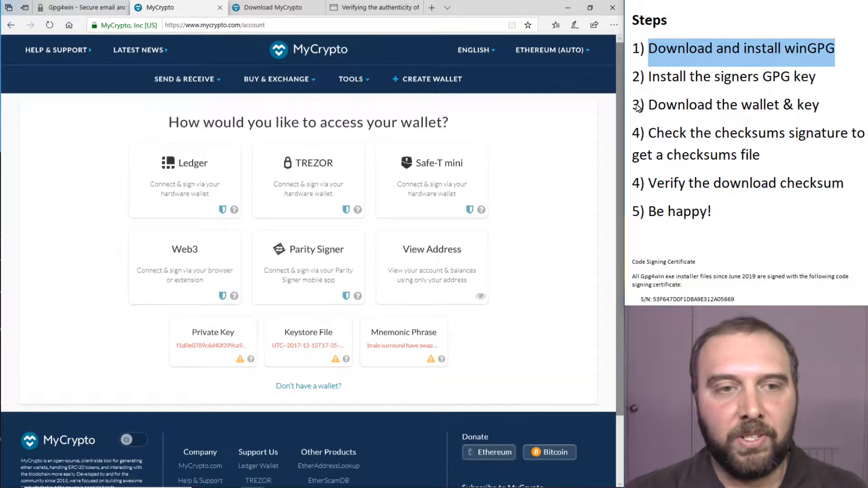
# Step: Start the Gpg4win 3.1.10 download from gpg4win.org, reaching the thank-you page
pyautogui.click(62, 7)
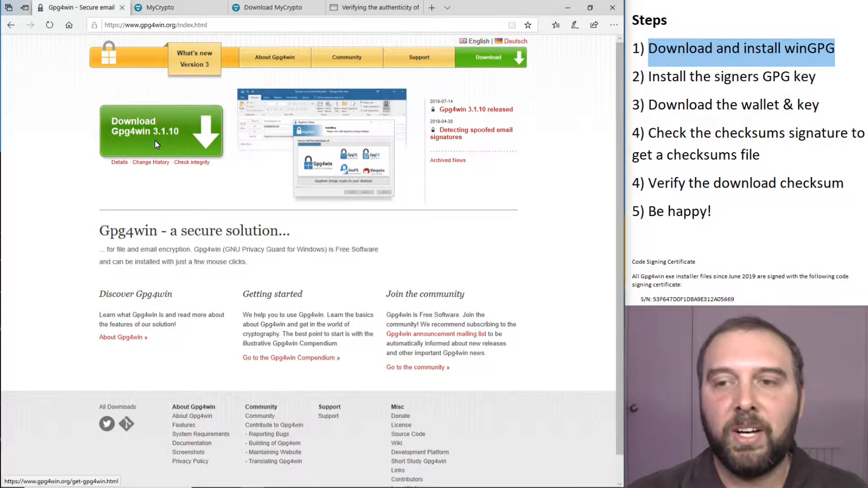
pyautogui.click(161, 131)
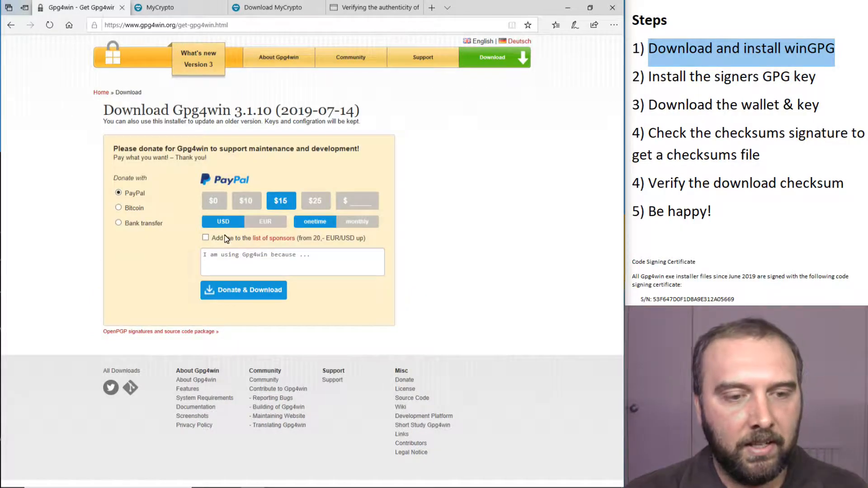
pyautogui.click(243, 289)
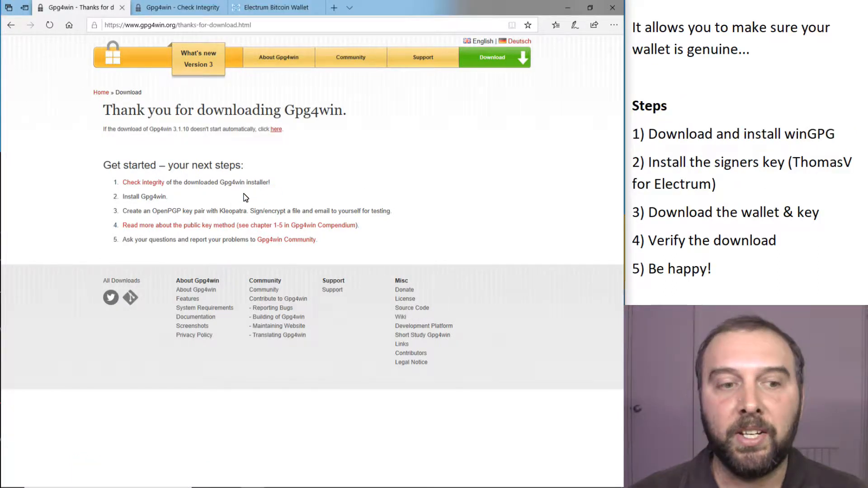
pyautogui.moveTo(207, 114)
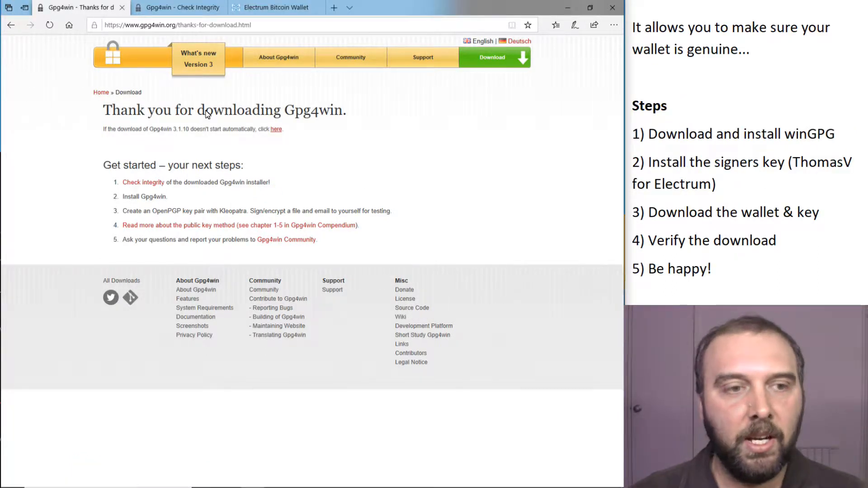
# Step: Go to Gpg4win's Check Integrity page showing the code signing certificate details
pyautogui.click(178, 7)
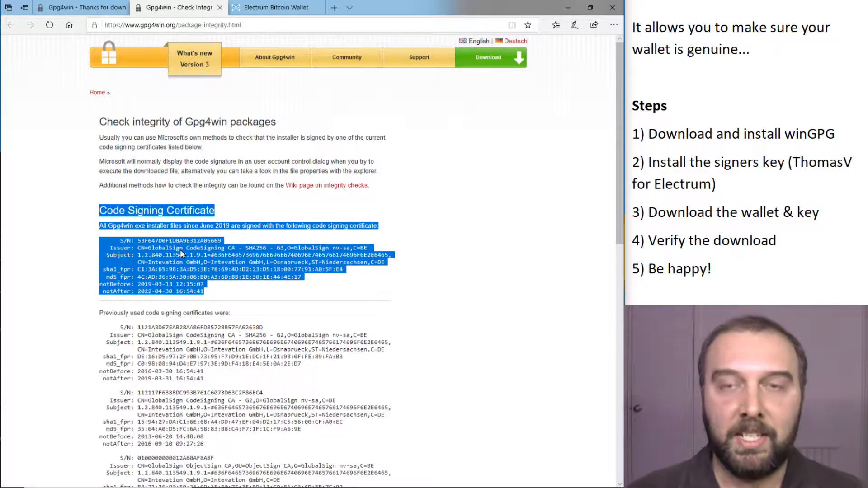
pyautogui.moveTo(686, 235)
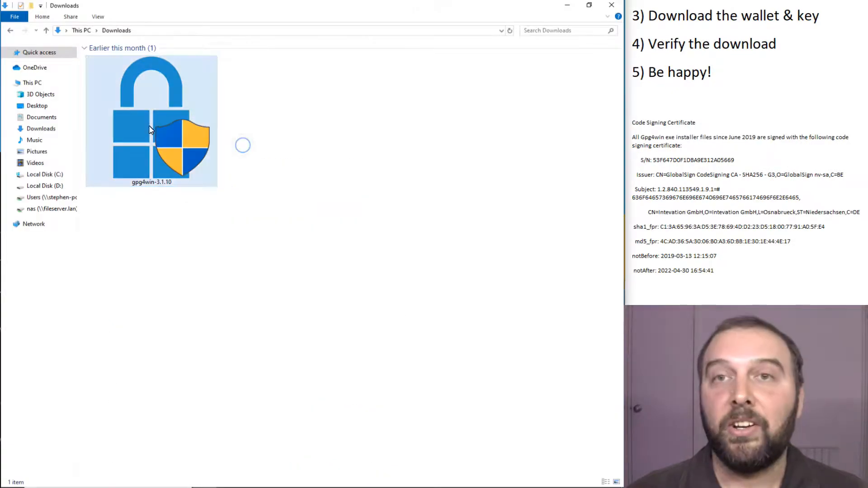
# Step: Launch the Gpg4win installer and inspect the publisher's signing certificate fields from the UAC prompt
pyautogui.doubleClick(151, 122)
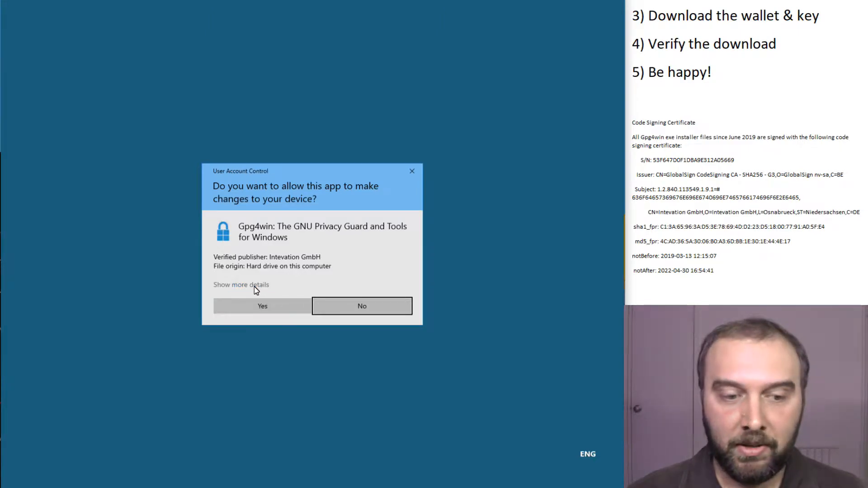
pyautogui.click(241, 285)
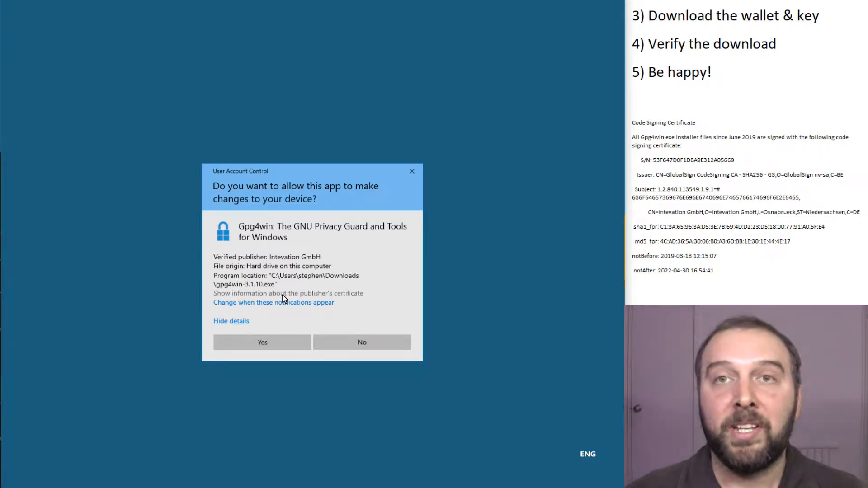
pyautogui.click(287, 293)
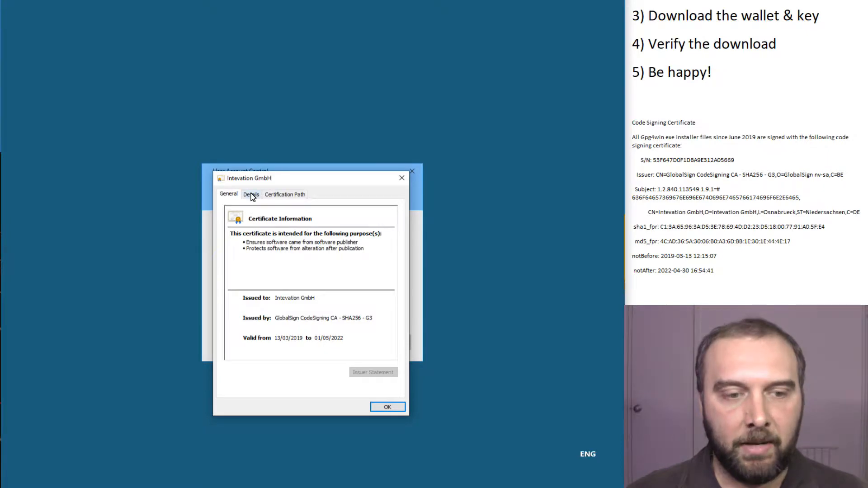
pyautogui.click(252, 194)
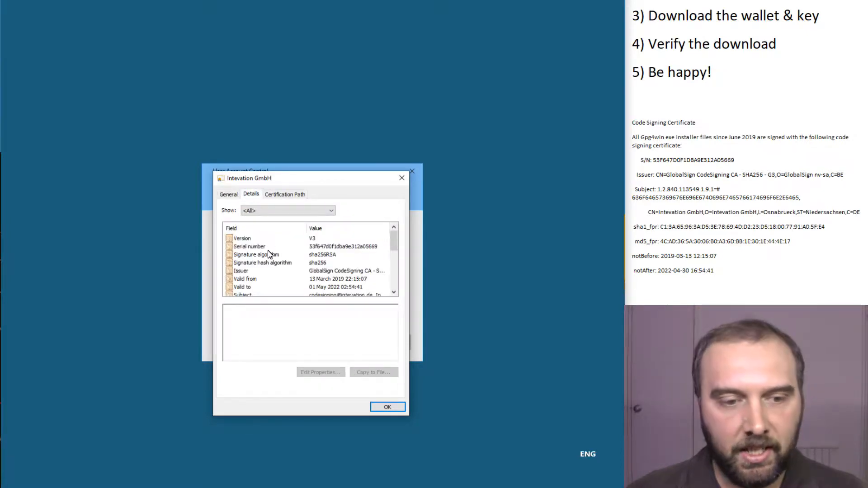
pyautogui.click(249, 246)
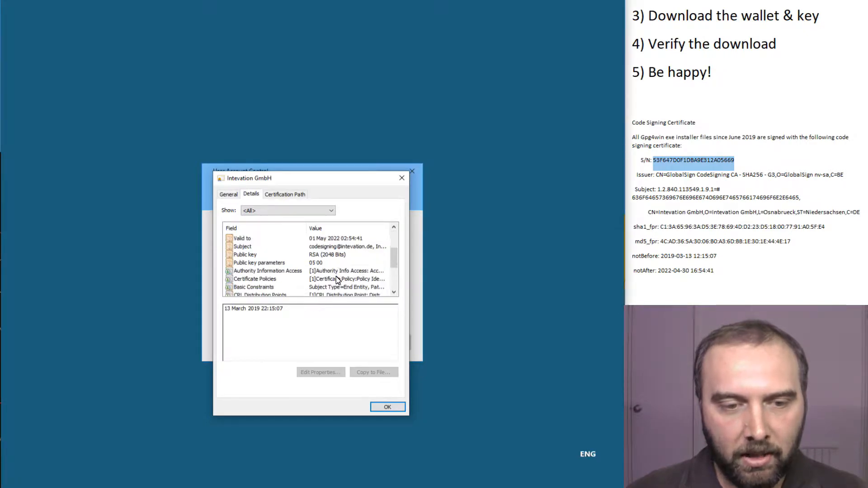
# Step: Select Intevation GmbH in the certification path and confirm serial 53f647d0f1dba9e312a05669 matches the published one
pyautogui.click(228, 194)
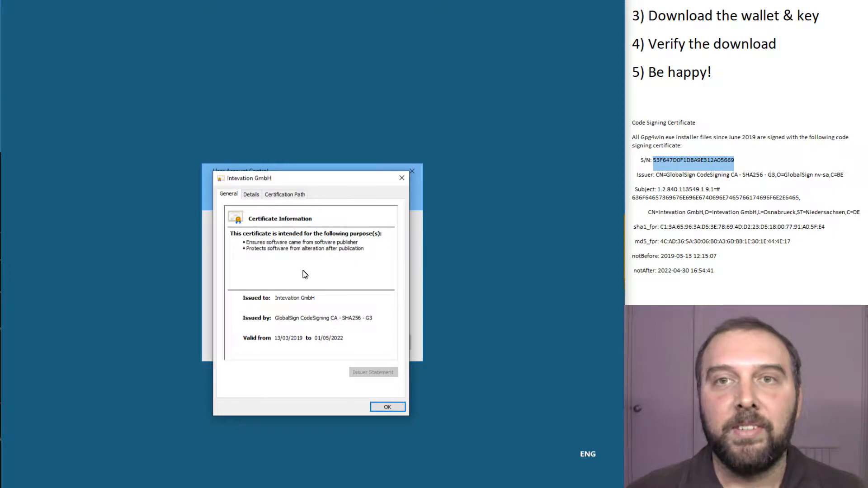
pyautogui.click(285, 193)
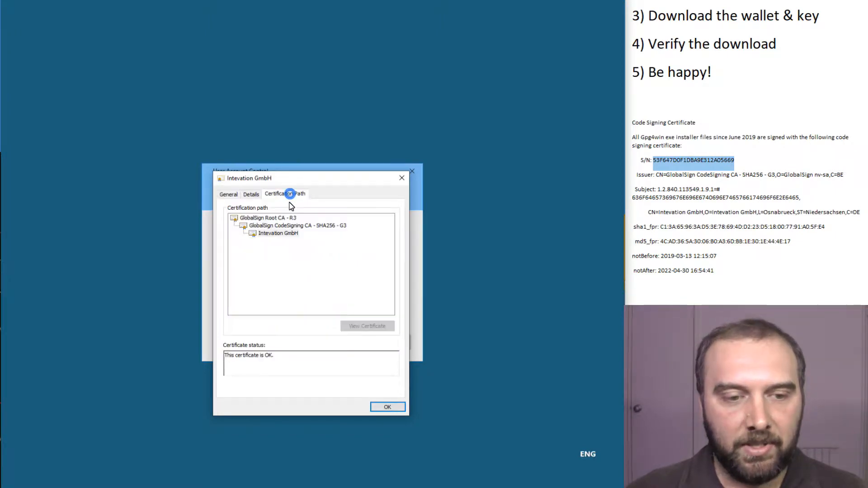
pyautogui.moveTo(270, 227)
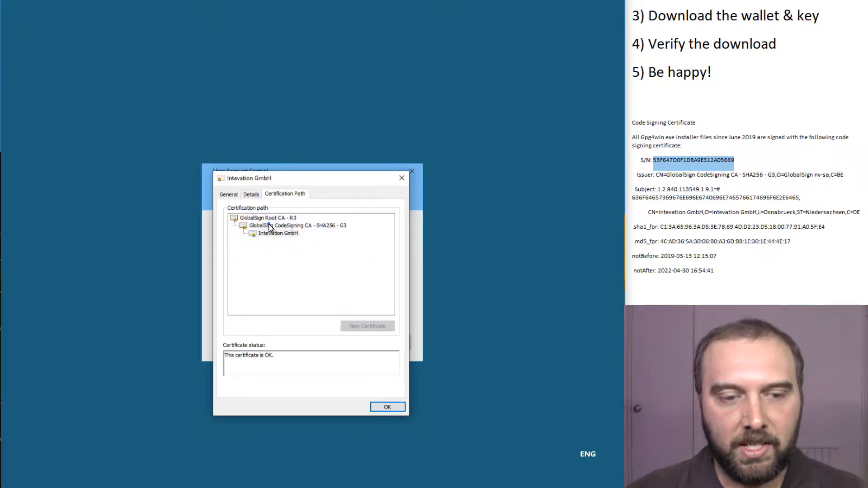
pyautogui.click(277, 233)
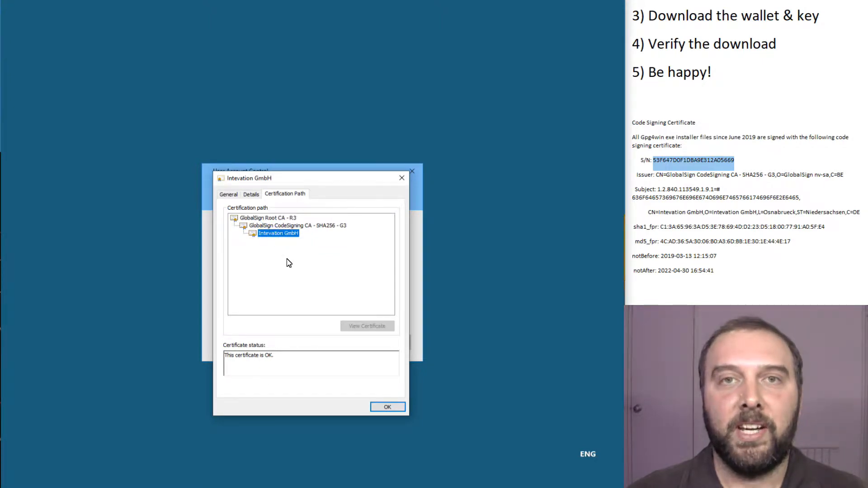
pyautogui.click(251, 193)
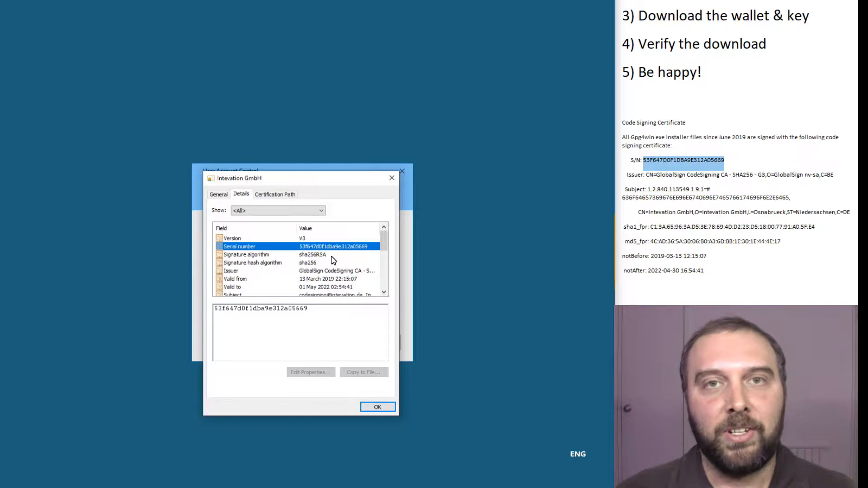
pyautogui.moveTo(326, 315)
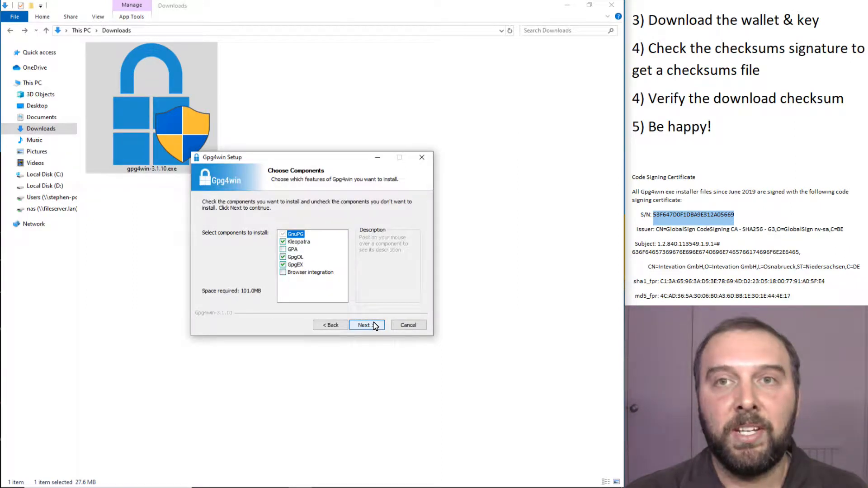
# Step: Install Gpg4win with default components, choose to reboot manually later, and finish the wizard
pyautogui.click(367, 325)
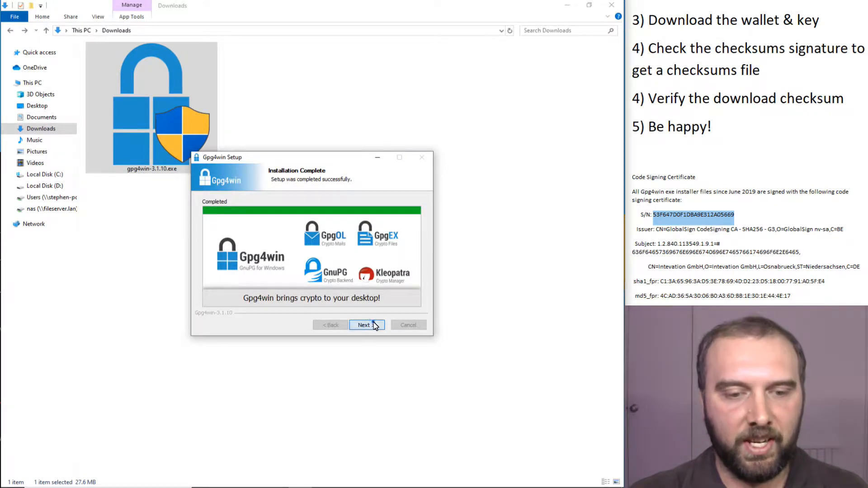
pyautogui.click(367, 324)
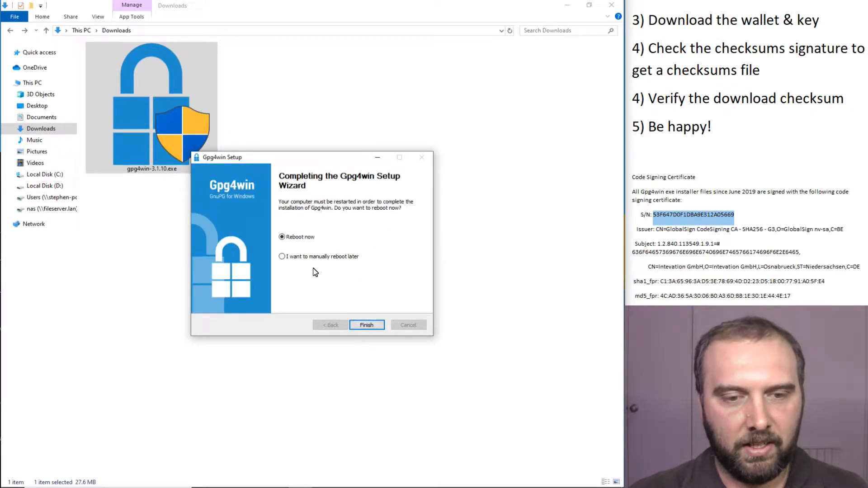
pyautogui.click(282, 257)
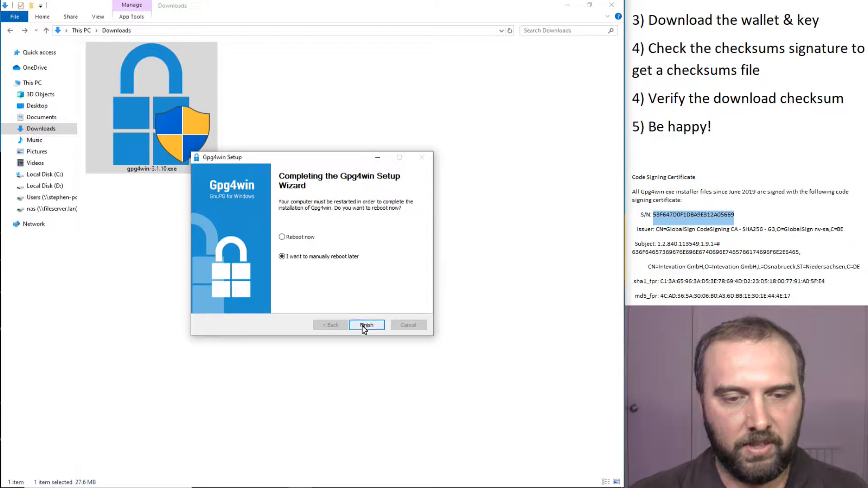
pyautogui.click(366, 325)
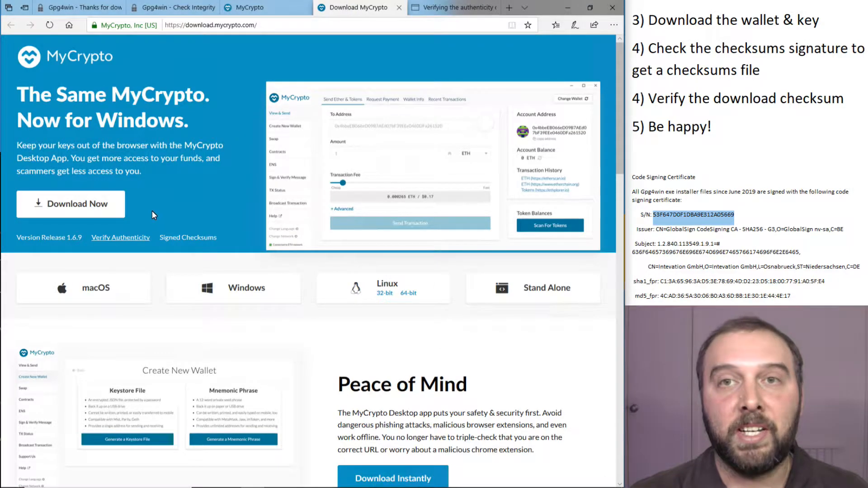
# Step: Download the MyCrypto 1.6.9 Windows installer and the signed checksums file
pyautogui.click(188, 237)
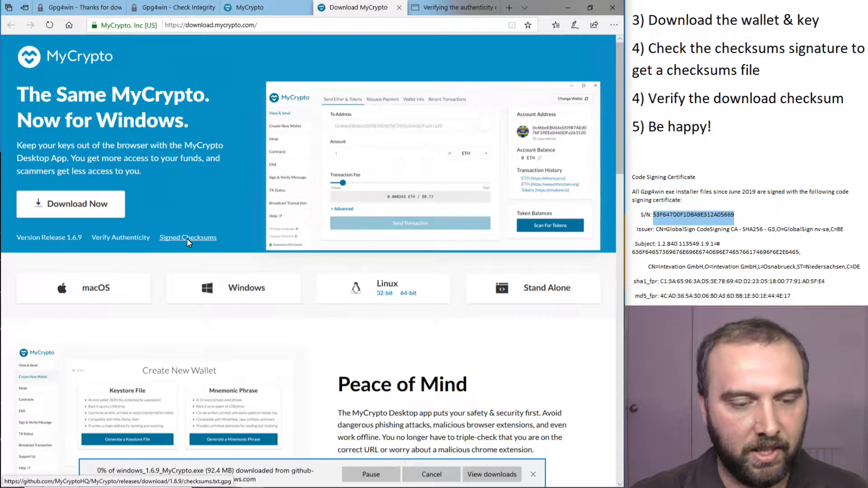
pyautogui.click(266, 8)
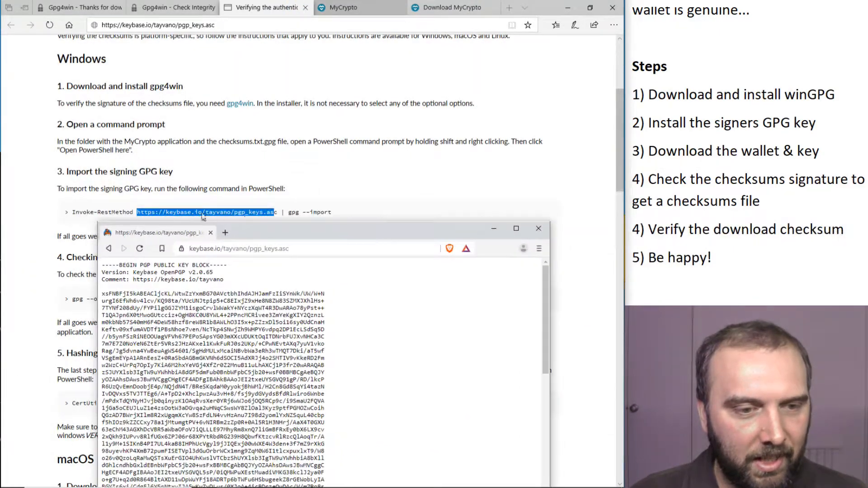
pyautogui.moveTo(308, 237)
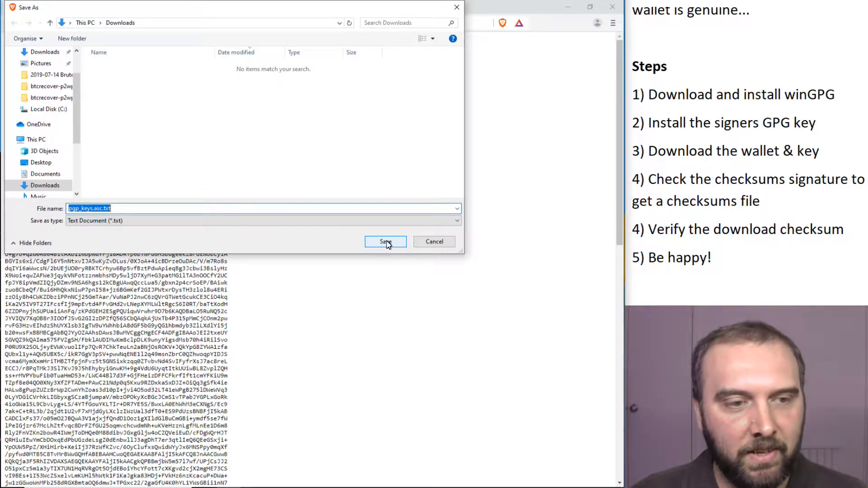
# Step: Save Tayvano's keybase PGP public key to Downloads as pgp_keys.asc.txt
pyautogui.click(385, 242)
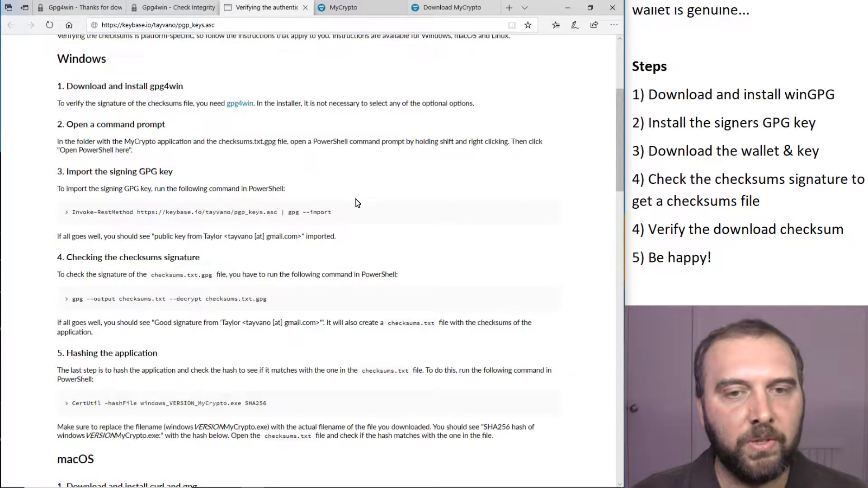
pyautogui.moveTo(253, 231)
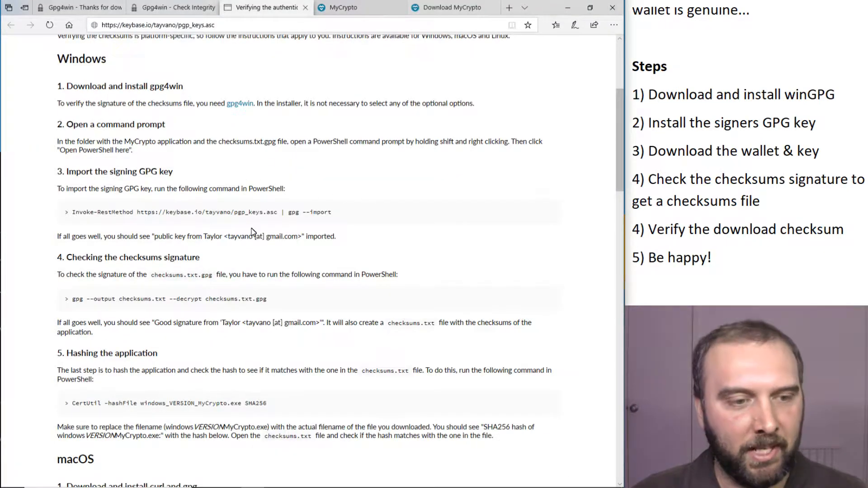
pyautogui.moveTo(281, 362)
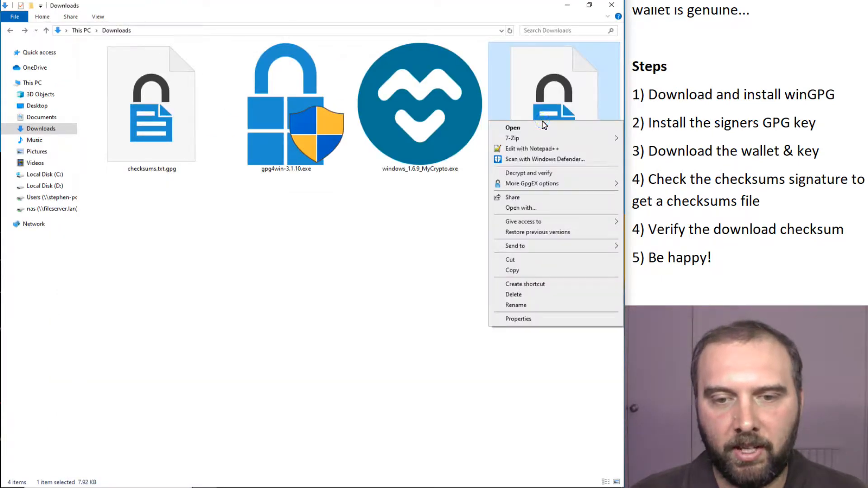
pyautogui.moveTo(454, 220)
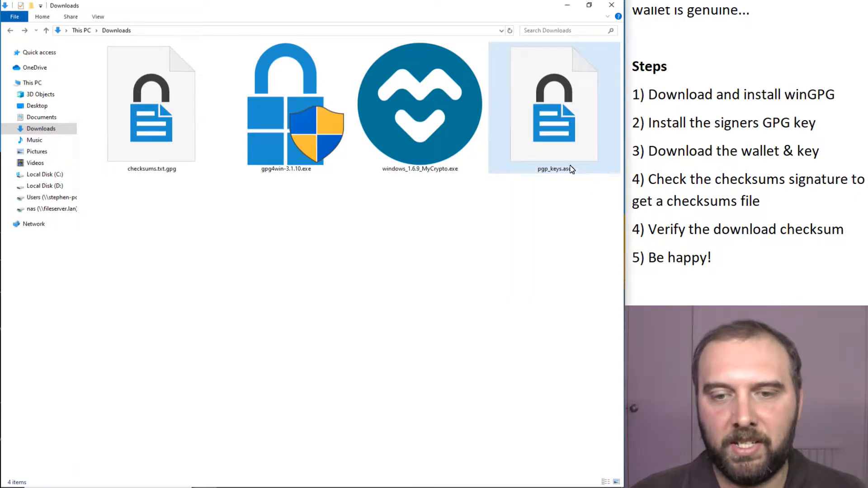
# Step: Import both certificates from pgp_keys.asc into Kleopatra via GpgEX and dismiss the import summary
pyautogui.rightClick(554, 108)
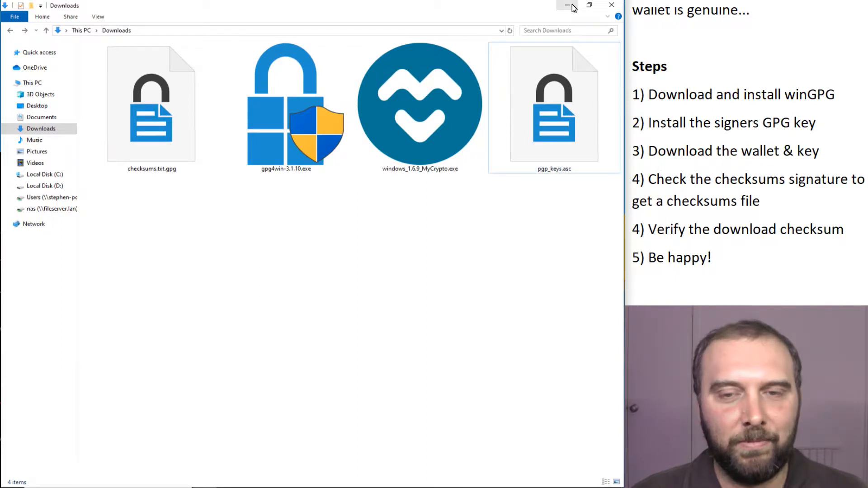
pyautogui.moveTo(334, 280)
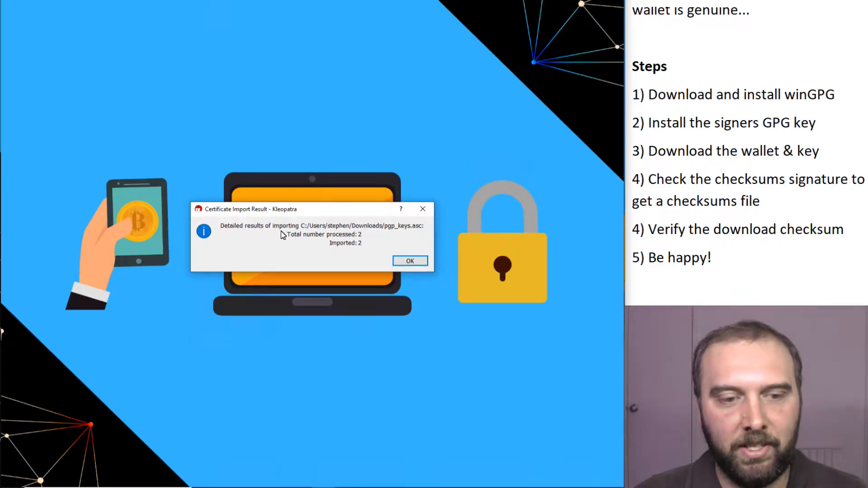
pyautogui.moveTo(369, 250)
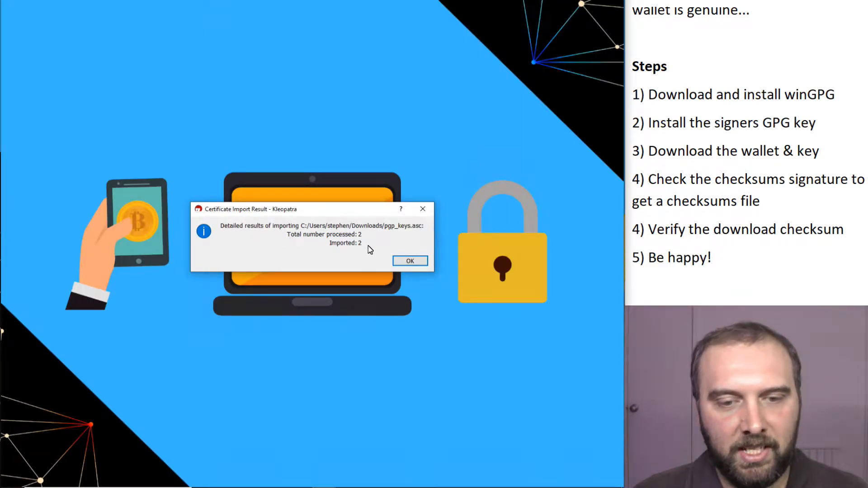
pyautogui.click(410, 261)
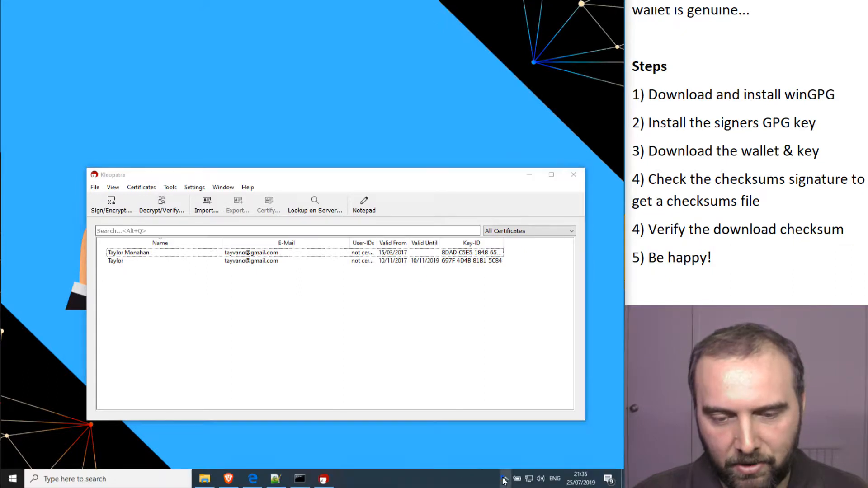
# Step: Attempt to certify the first signer certificate and agree to create a personal certificate first
pyautogui.click(505, 479)
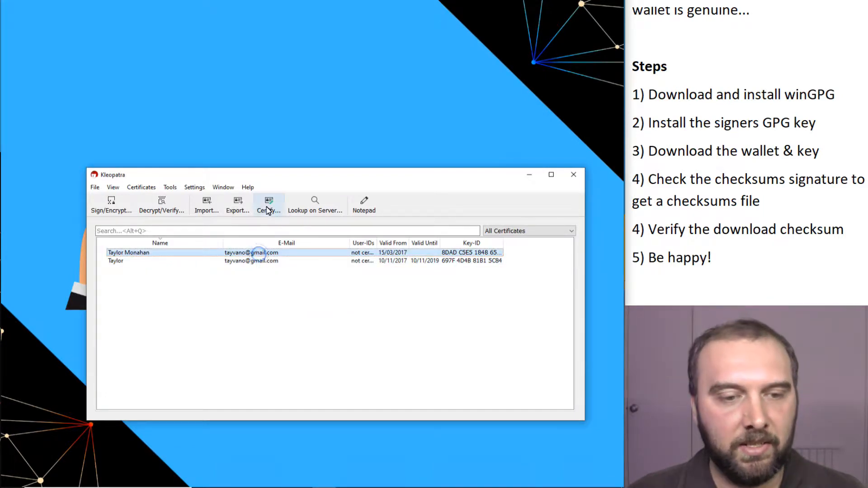
pyautogui.click(267, 202)
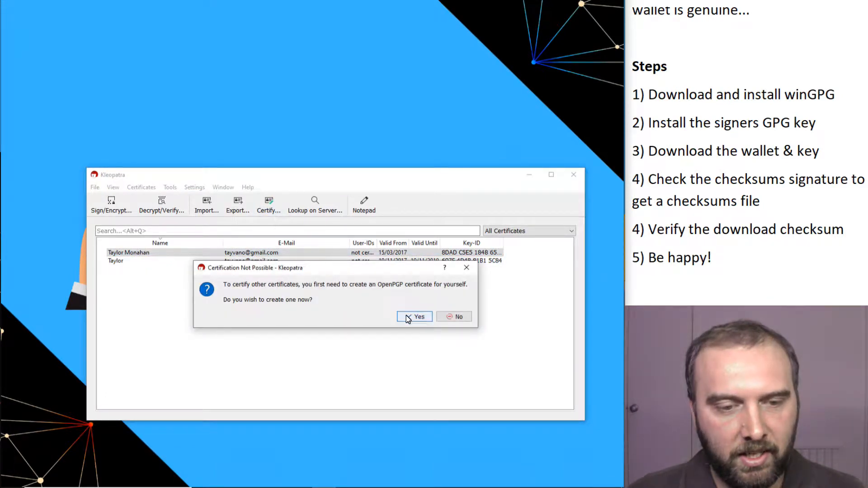
pyautogui.click(414, 316)
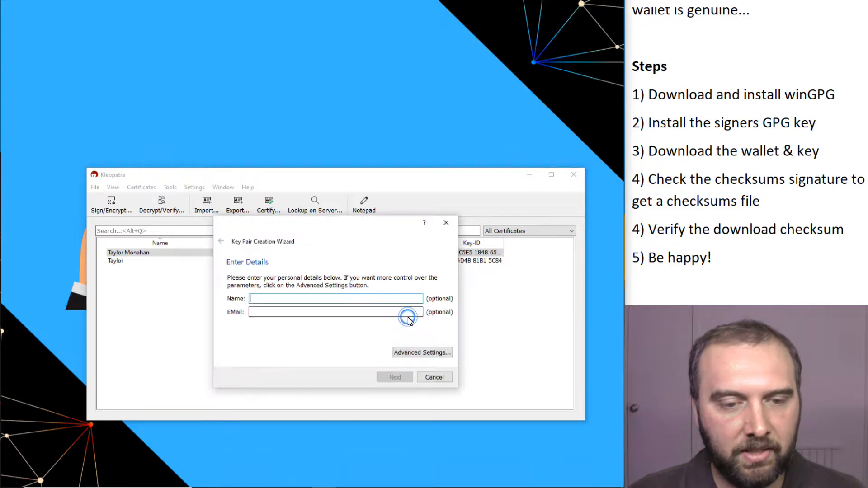
pyautogui.write('email@email.com')
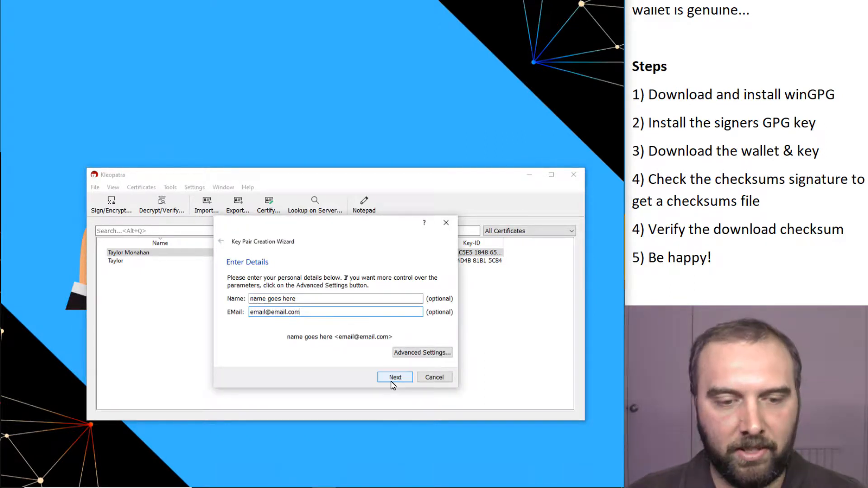
pyautogui.click(395, 377)
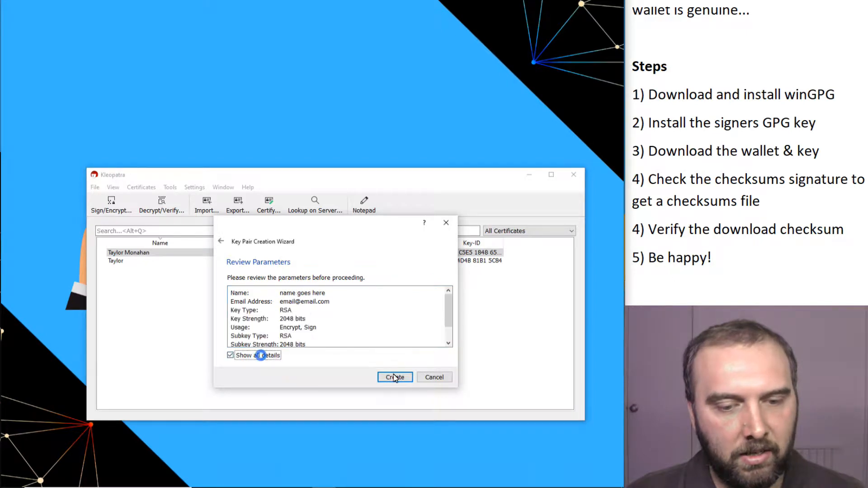
pyautogui.click(231, 355)
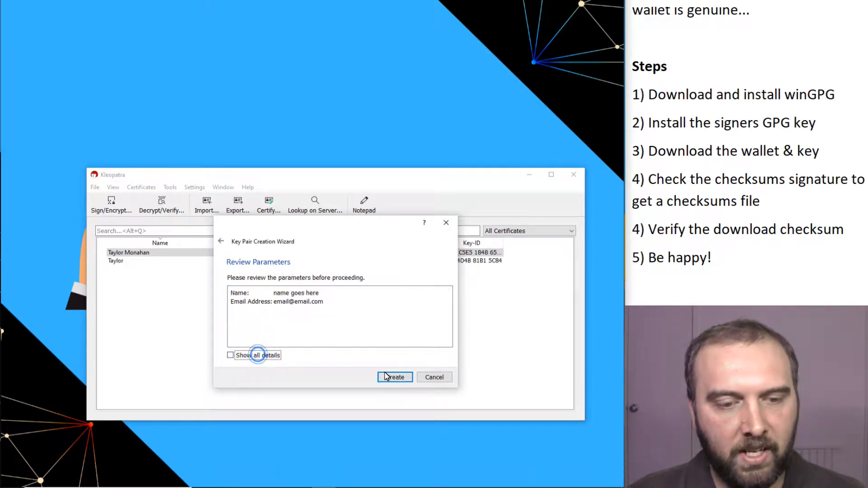
pyautogui.click(394, 377)
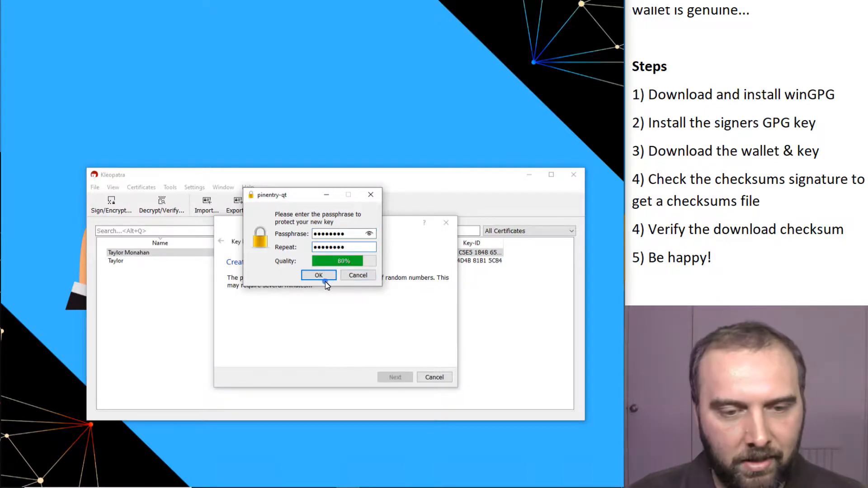
pyautogui.click(319, 275)
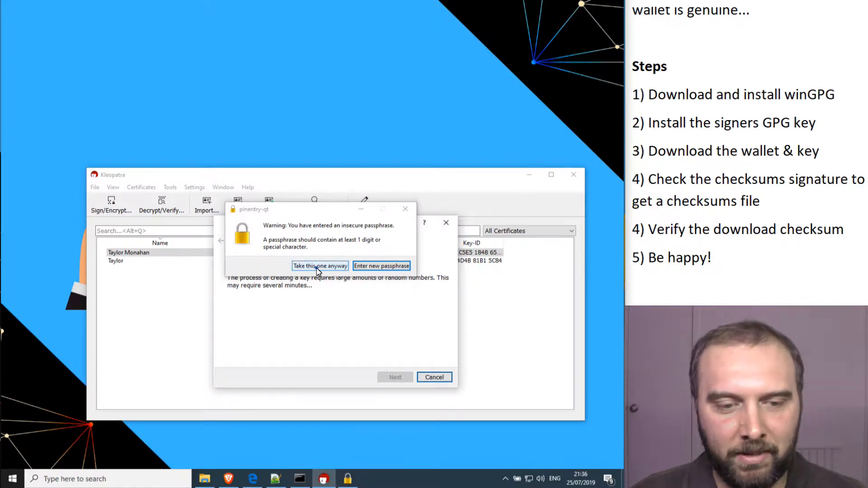
pyautogui.click(320, 266)
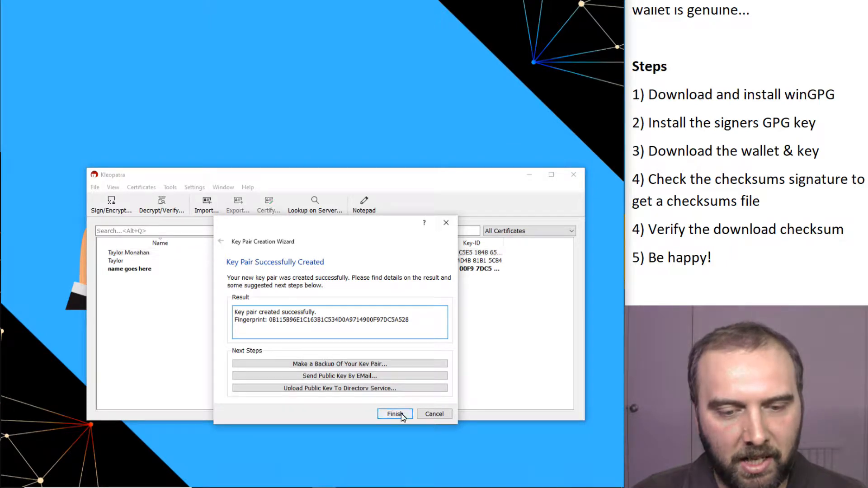
pyautogui.click(395, 415)
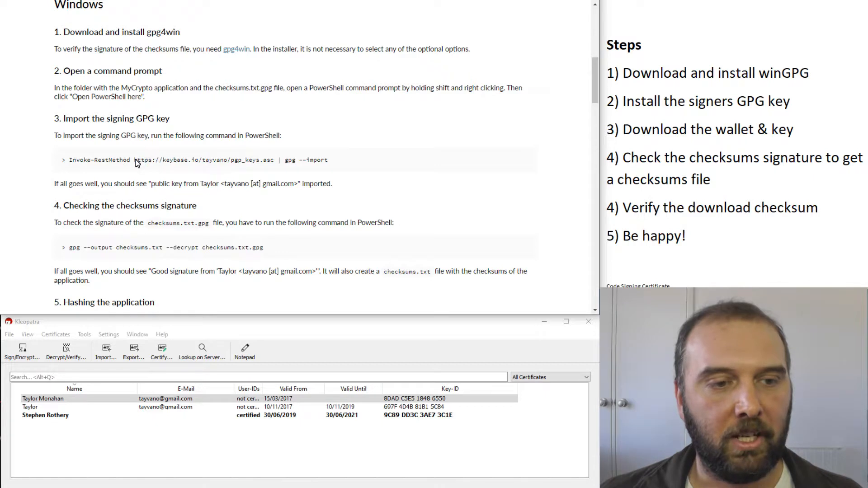
# Step: Open Tayvano's Keybase profile from the MyCrypto docs link and compare its key IDs with Kleopatra's certificates
pyautogui.moveTo(134, 160); pyautogui.dragTo(272, 160)
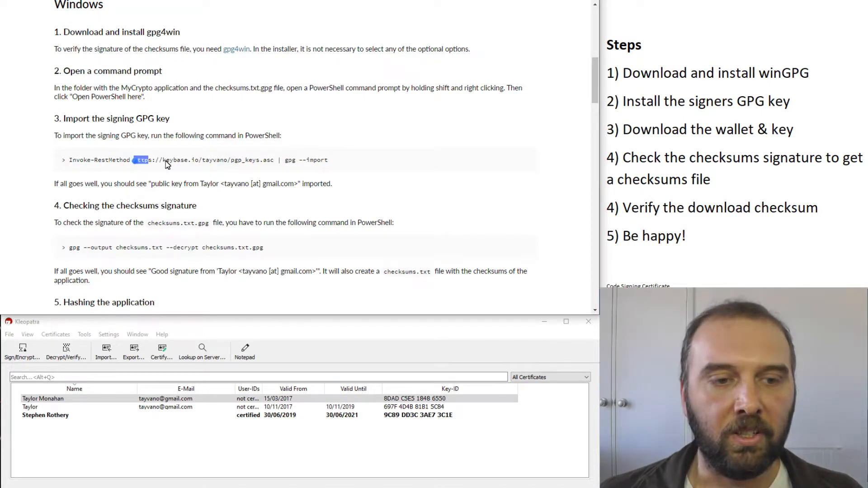
pyautogui.moveTo(135, 160); pyautogui.dragTo(232, 160)
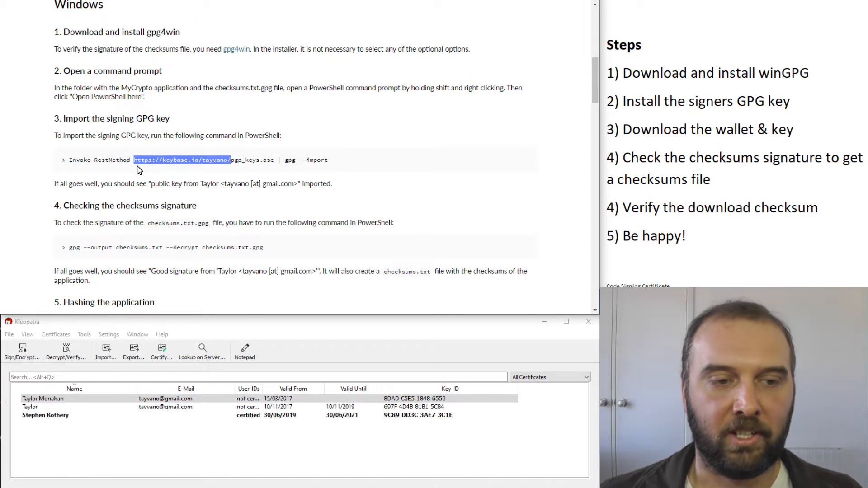
pyautogui.moveTo(219, 166)
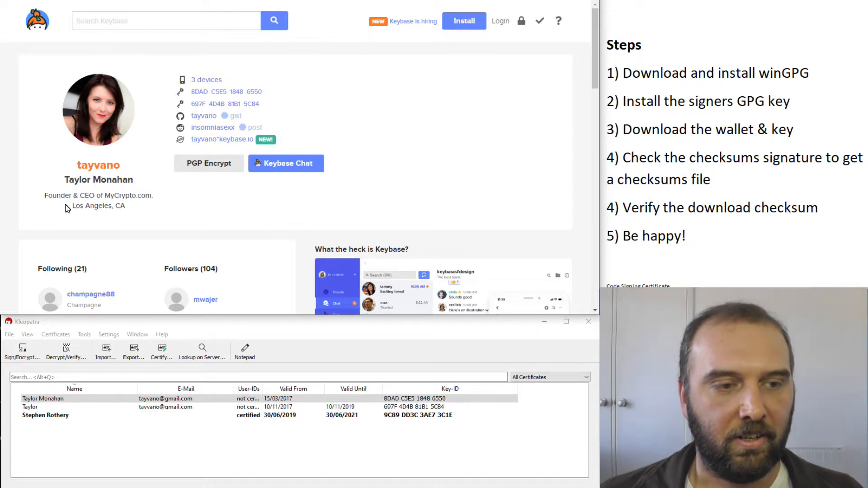
pyautogui.moveTo(44, 191); pyautogui.dragTo(124, 209)
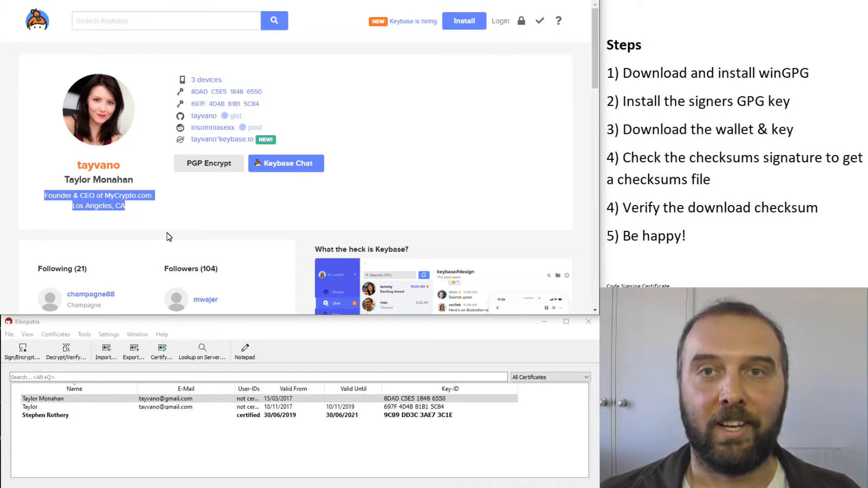
pyautogui.moveTo(340, 101)
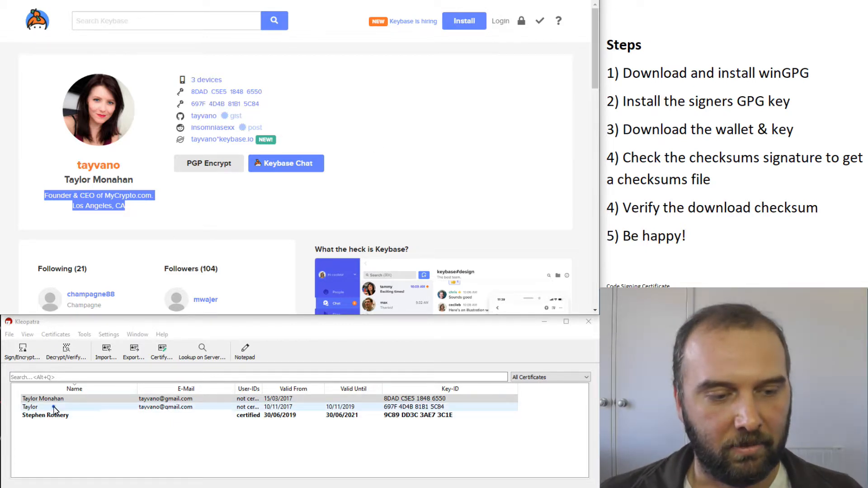
pyautogui.click(44, 399)
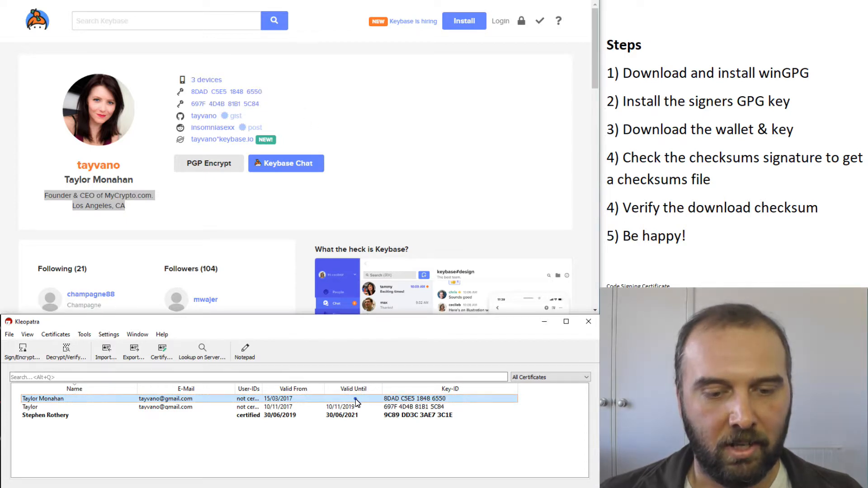
# Step: Certify the first Taylor certificate only for myself after checking its fingerprint, unlocking with the passphrase
pyautogui.click(161, 350)
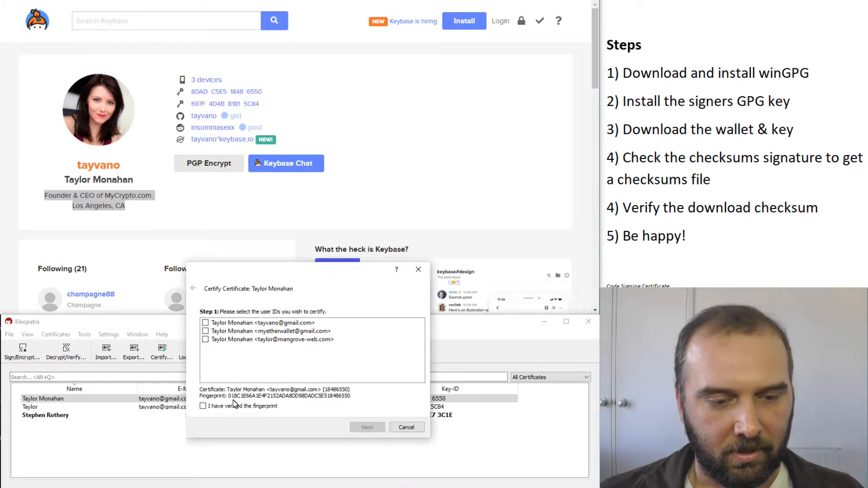
pyautogui.moveTo(318, 301)
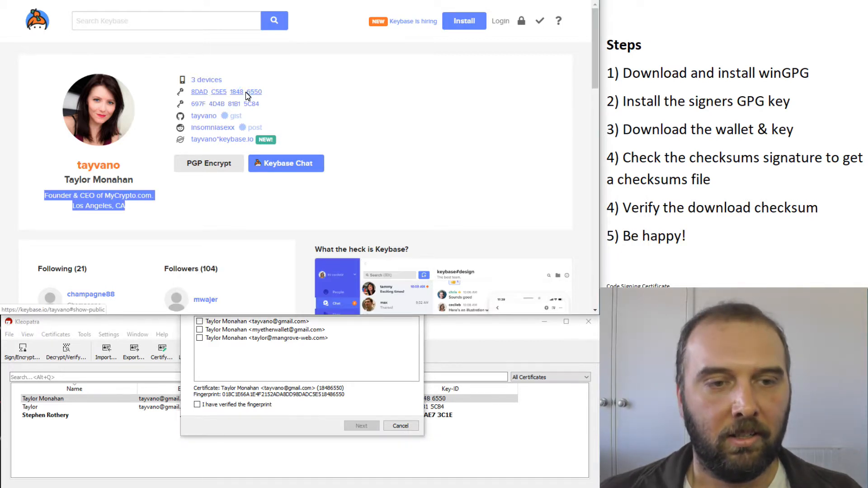
pyautogui.click(236, 93)
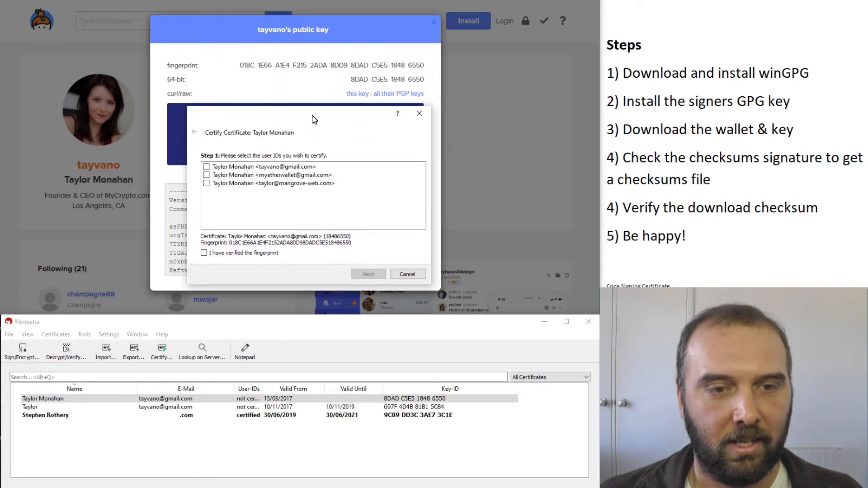
pyautogui.click(242, 328)
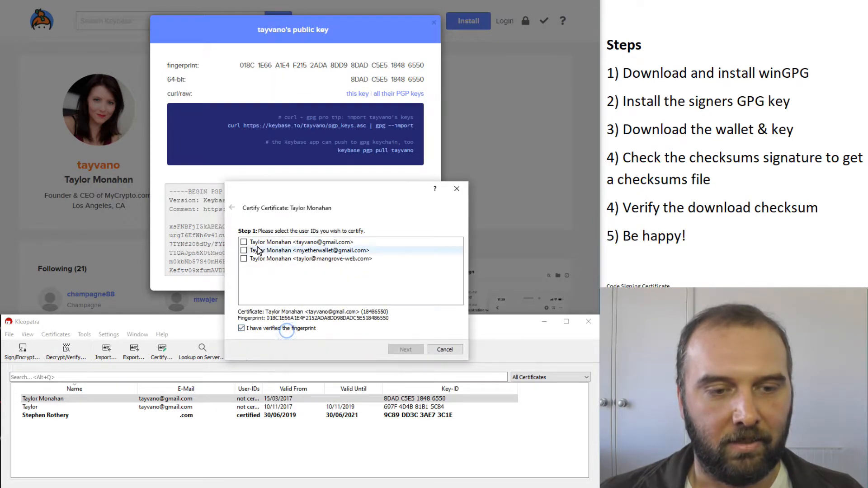
pyautogui.click(244, 242)
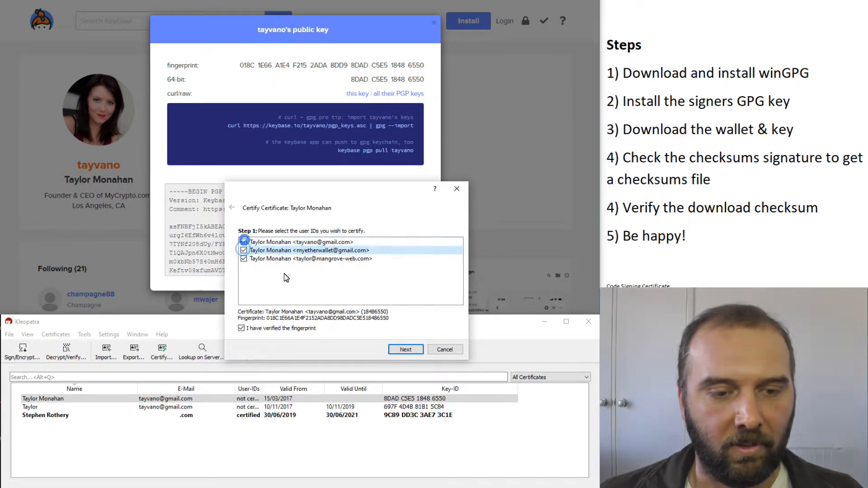
pyautogui.click(405, 349)
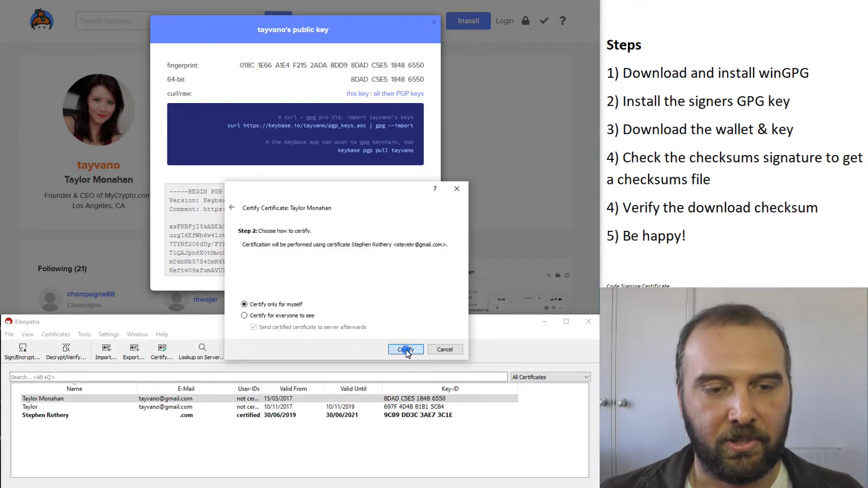
pyautogui.click(405, 348)
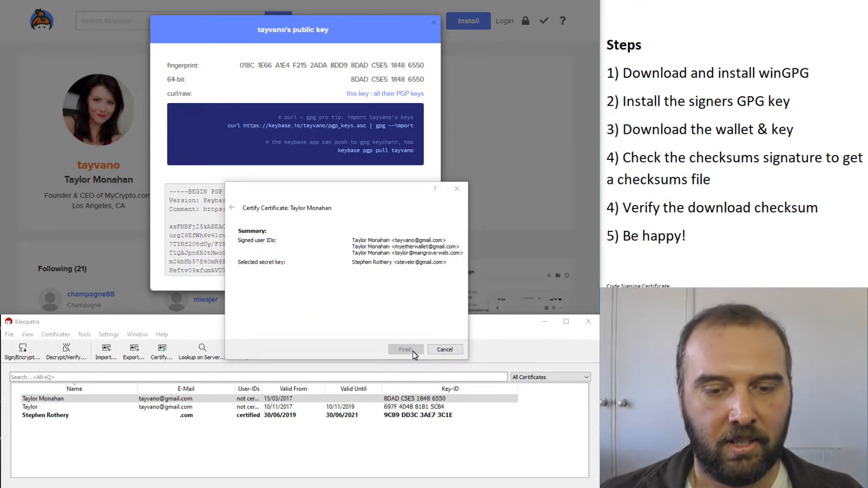
pyautogui.click(405, 349)
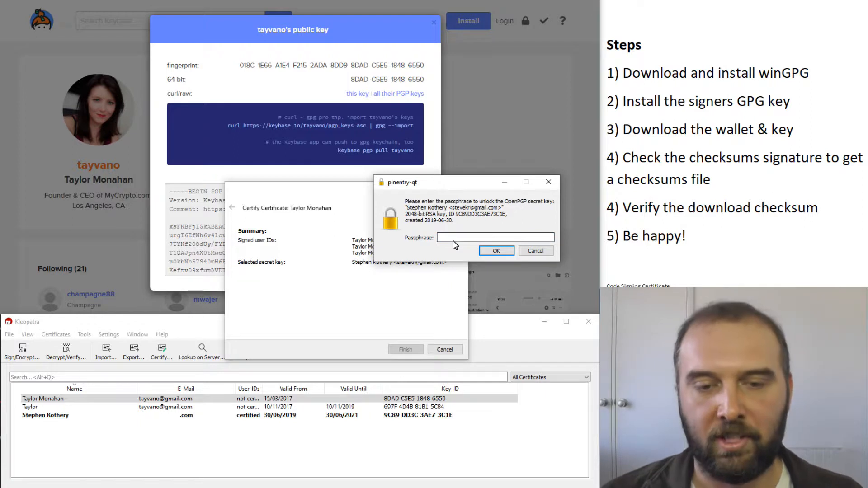
pyautogui.write('••••••••')
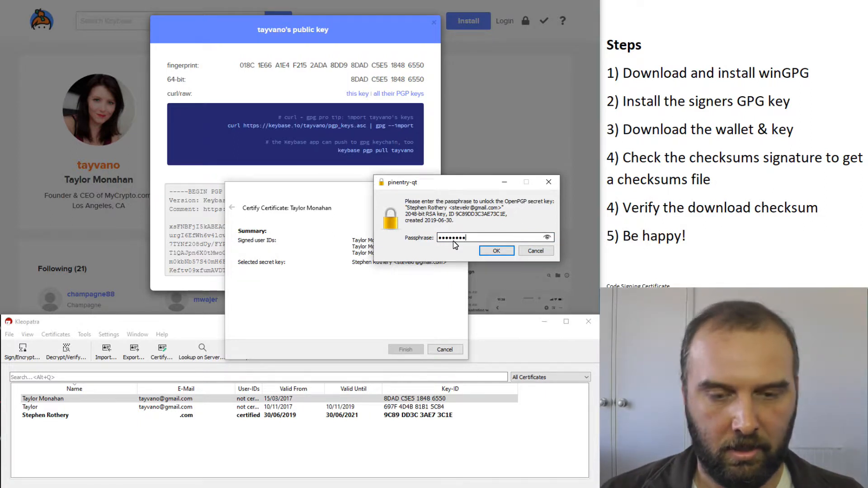
pyautogui.click(496, 251)
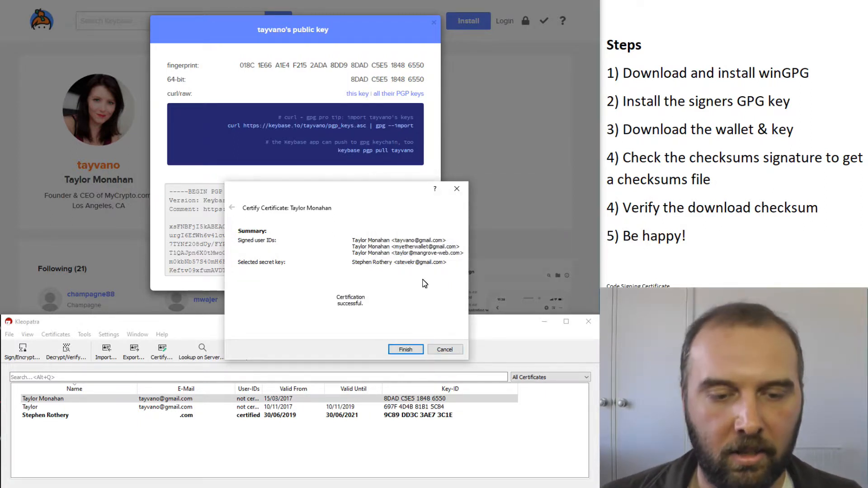
pyautogui.click(405, 349)
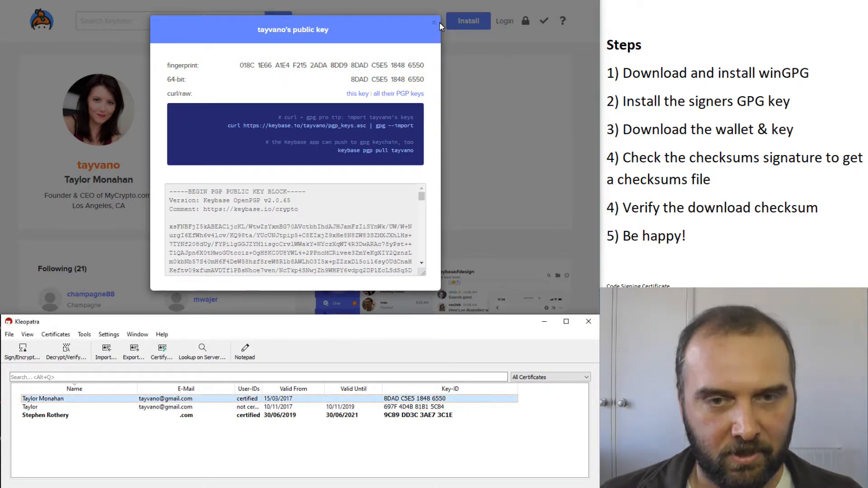
# Step: Begin certifying the second signer certificate, marking its user ID for certification
pyautogui.click(431, 22)
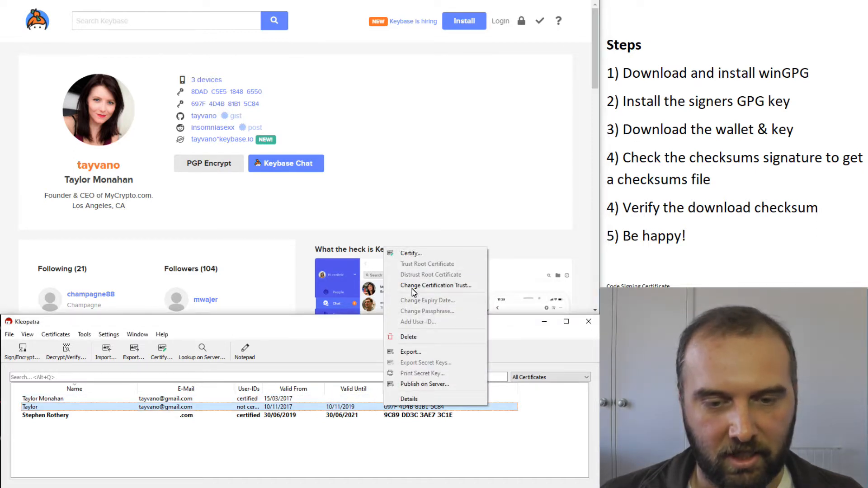
pyautogui.click(410, 253)
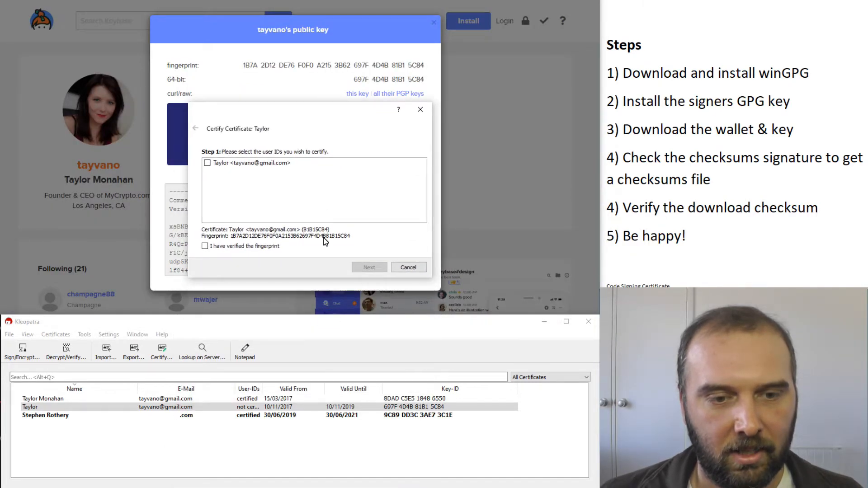
pyautogui.click(205, 246)
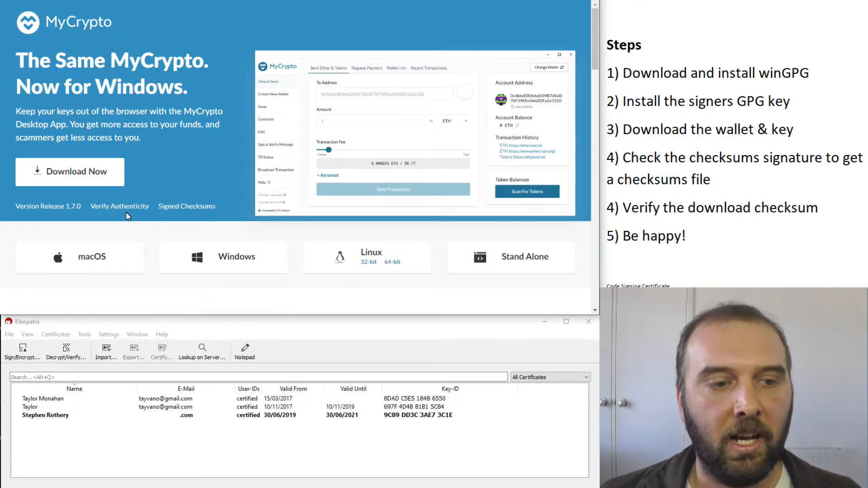
pyautogui.moveTo(122, 208)
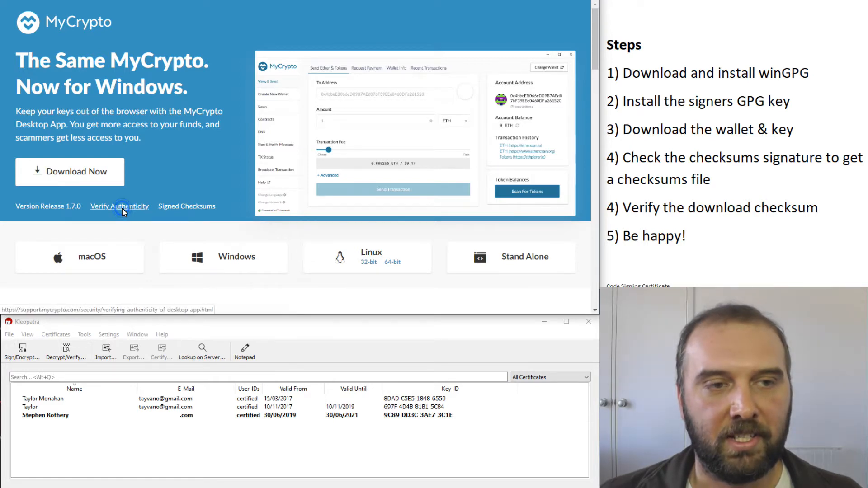
# Step: Open the 'Verify Authenticity' guide for the Windows desktop app from the download page
pyautogui.click(119, 206)
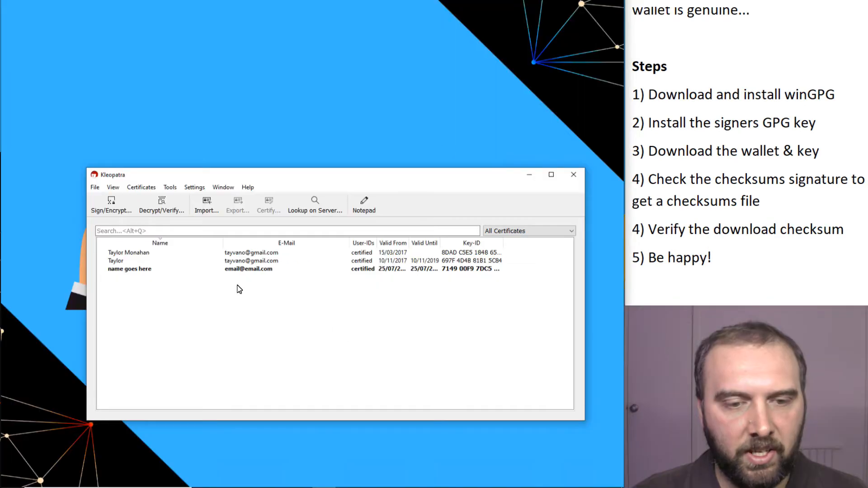
pyautogui.moveTo(573, 181)
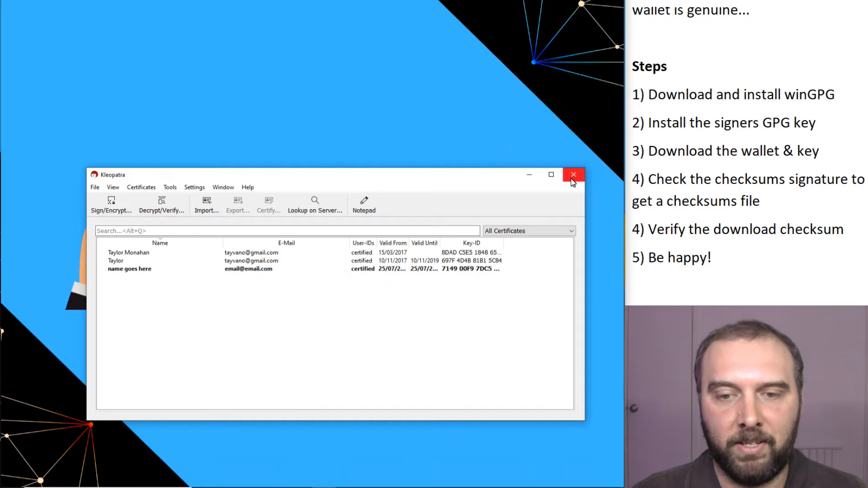
# Step: Decrypt and verify checksums.txt.gpg via File Explorer and save the resulting checksums.txt to Downloads
pyautogui.click(573, 175)
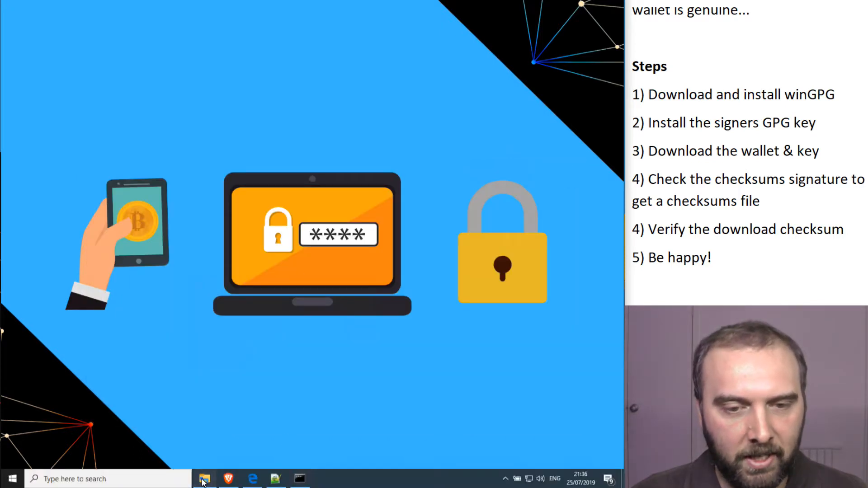
pyautogui.click(203, 479)
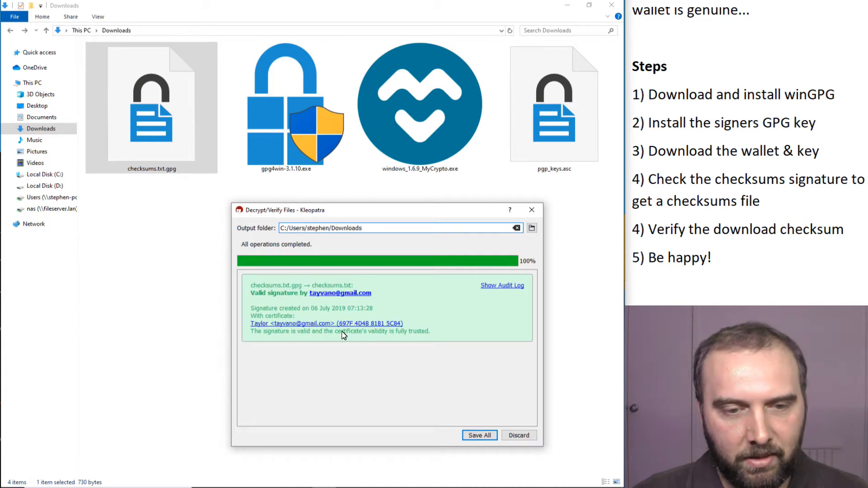
pyautogui.moveTo(347, 294)
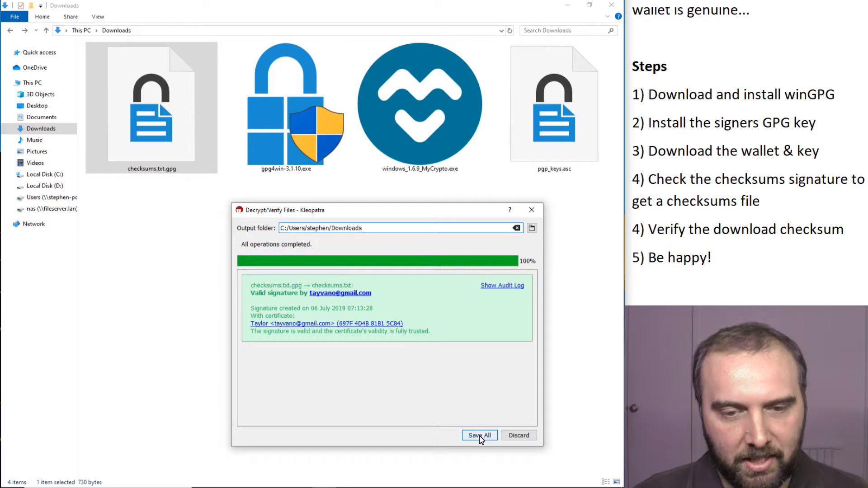
pyautogui.click(479, 435)
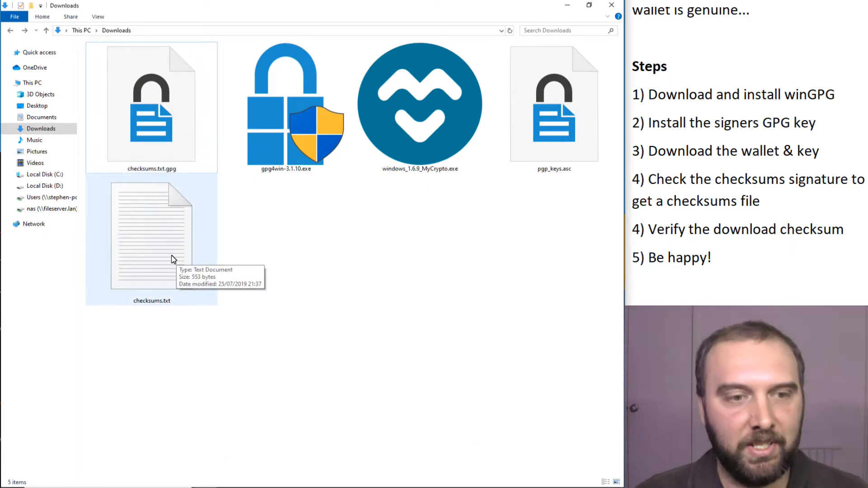
# Step: Generate sha256sum.txt for the MyCrypto Windows installer and compare it against checksums.txt
pyautogui.click(151, 238)
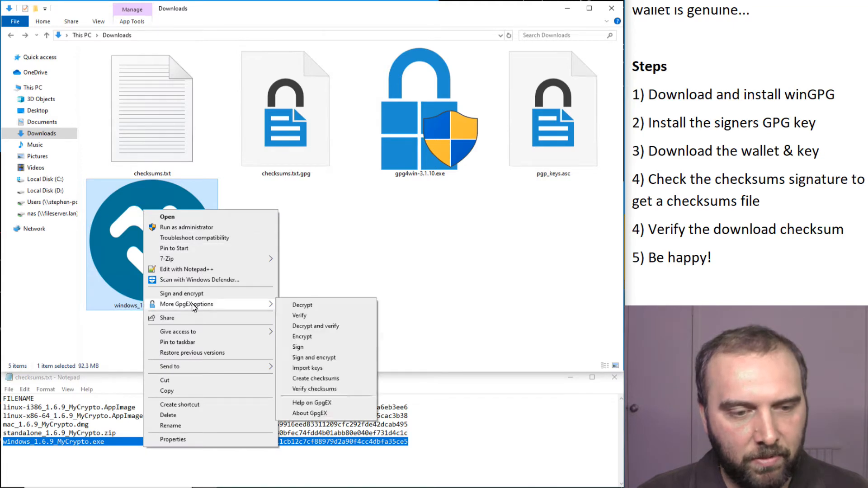
pyautogui.moveTo(322, 387)
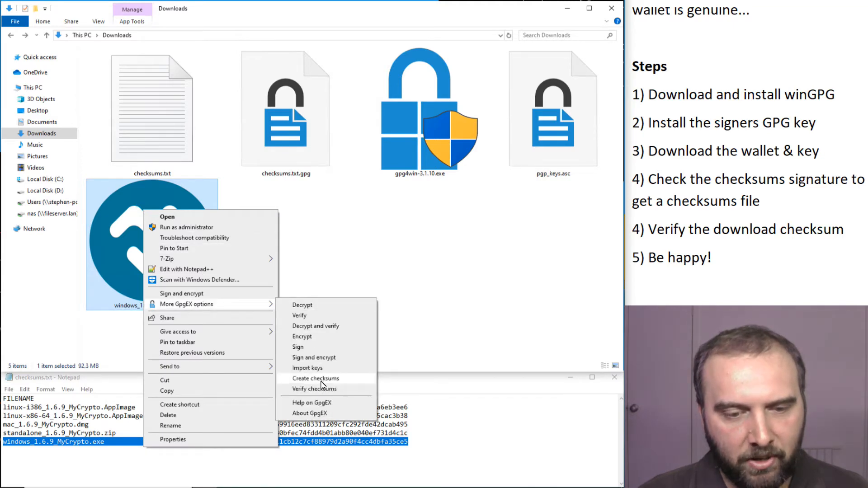
pyautogui.click(315, 378)
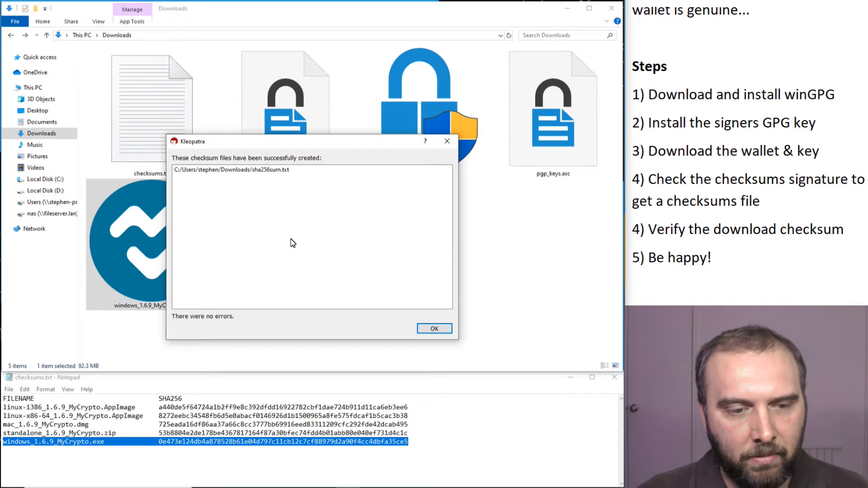
pyautogui.click(434, 329)
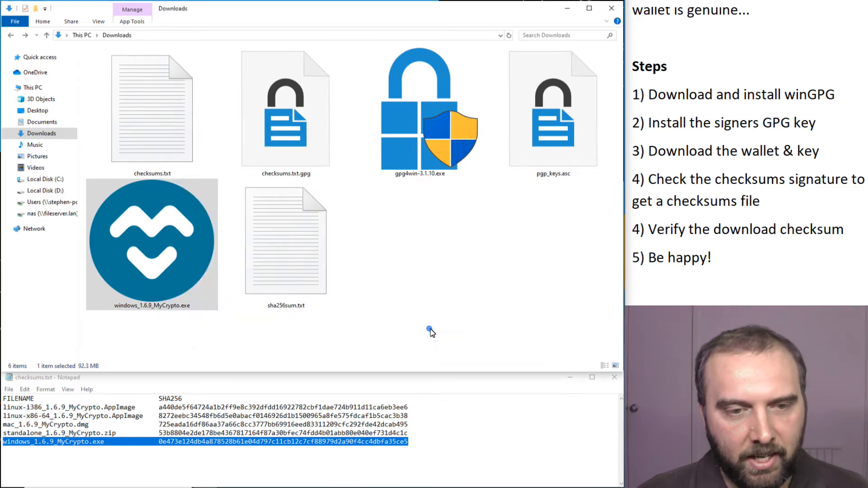
pyautogui.doubleClick(286, 245)
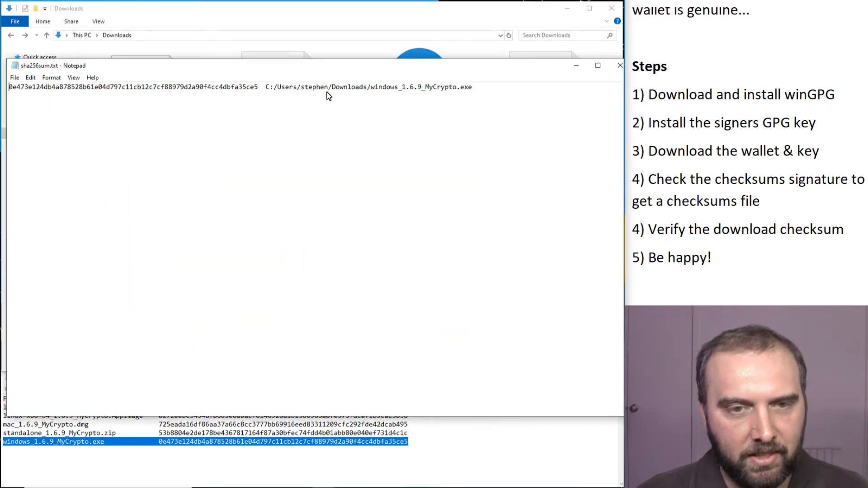
pyautogui.moveTo(316, 433)
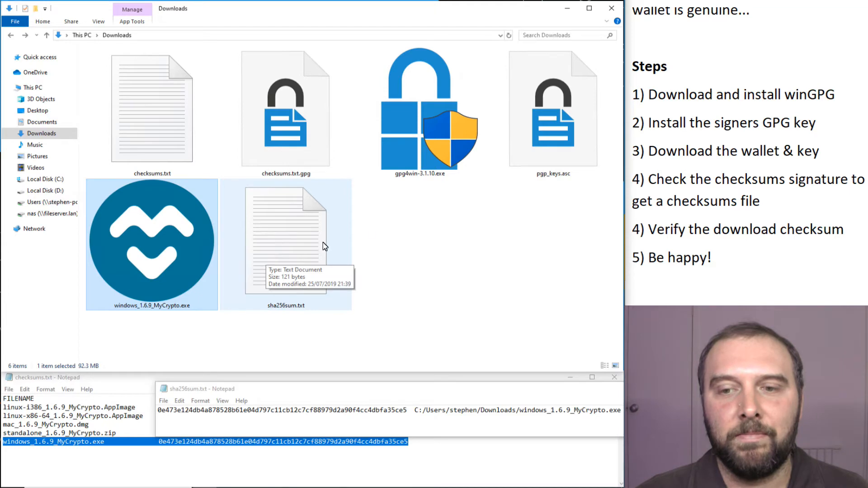
pyautogui.moveTo(313, 240)
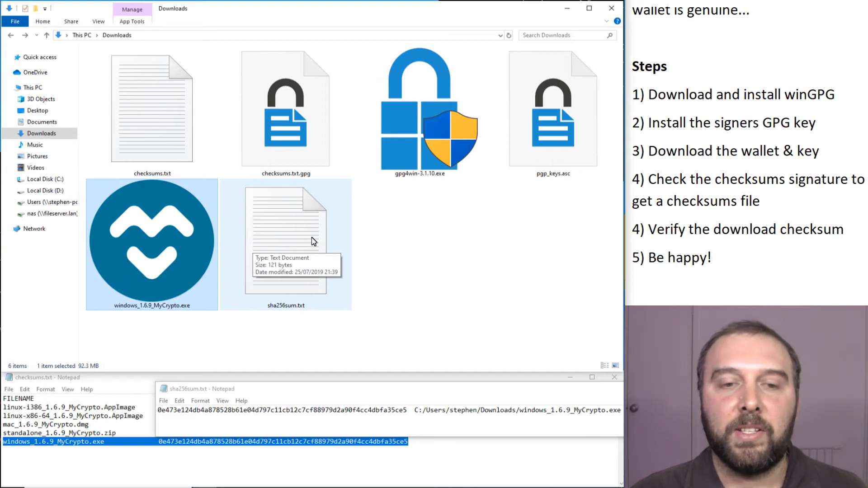
pyautogui.moveTo(315, 218)
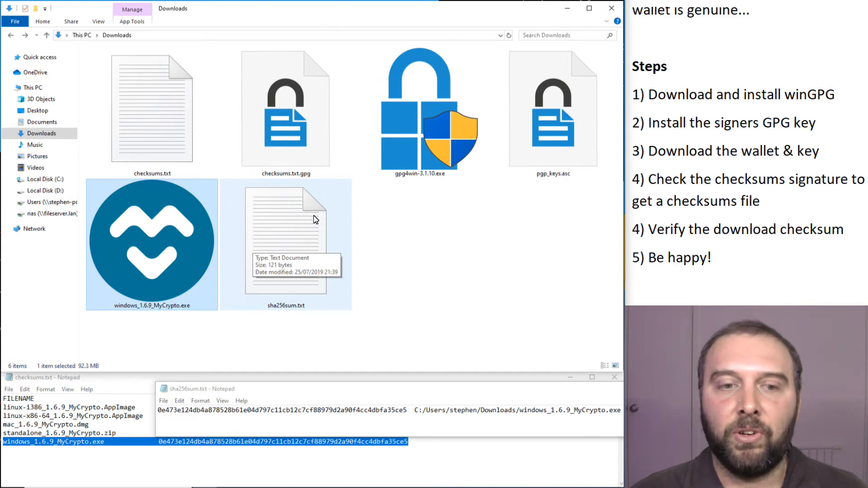
pyautogui.moveTo(338, 239)
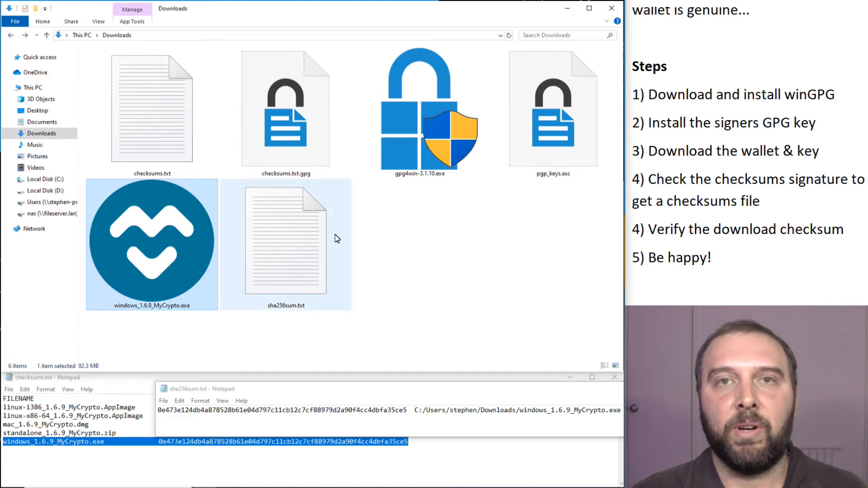